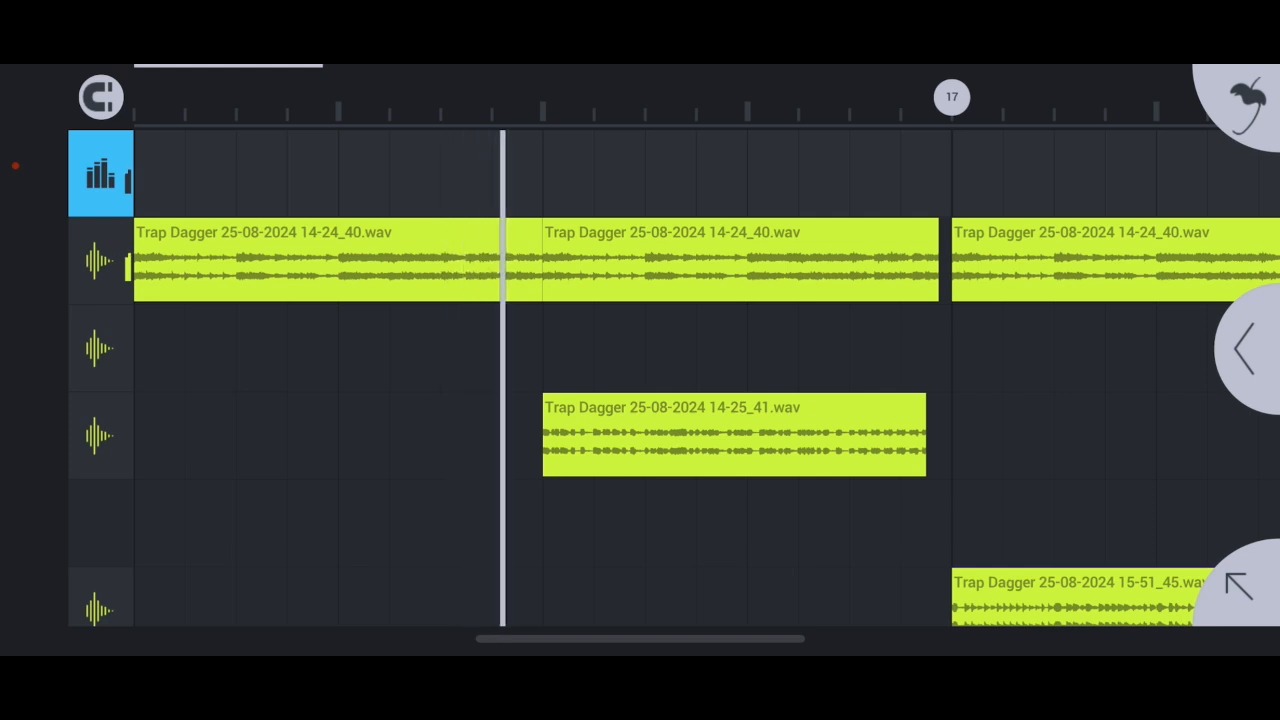
scroll(down, 3)
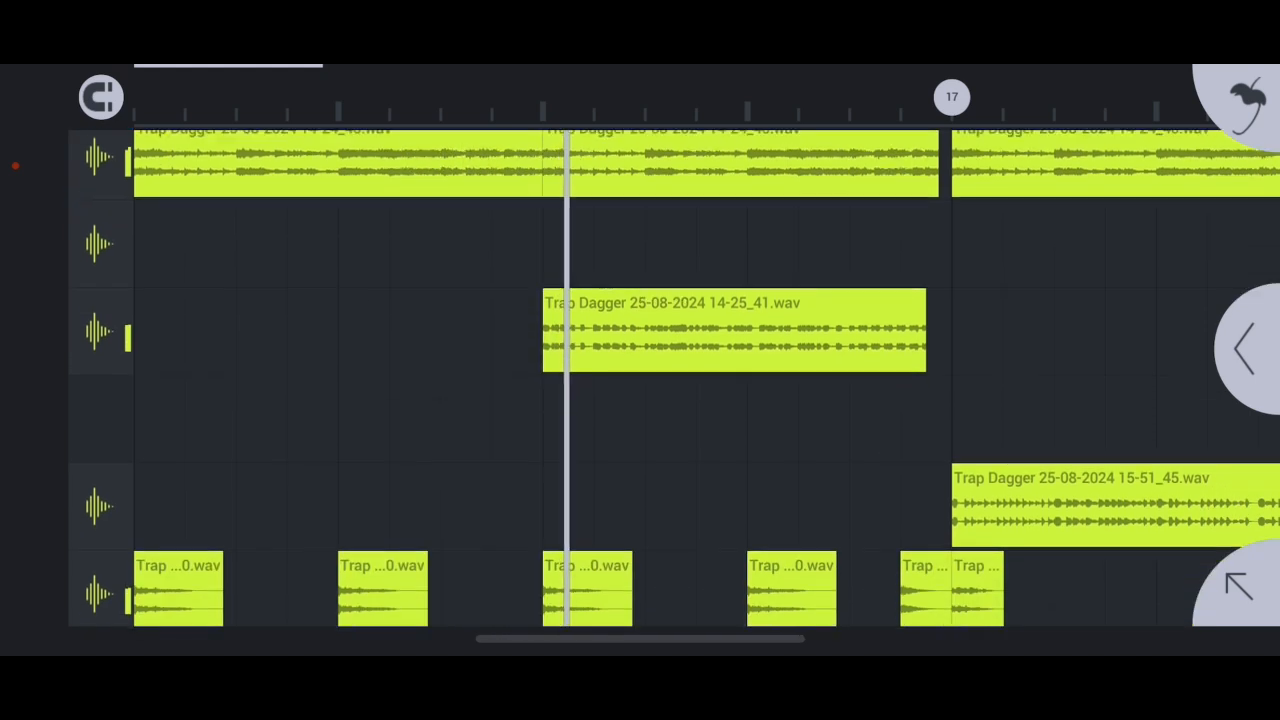
scroll(down, 3)
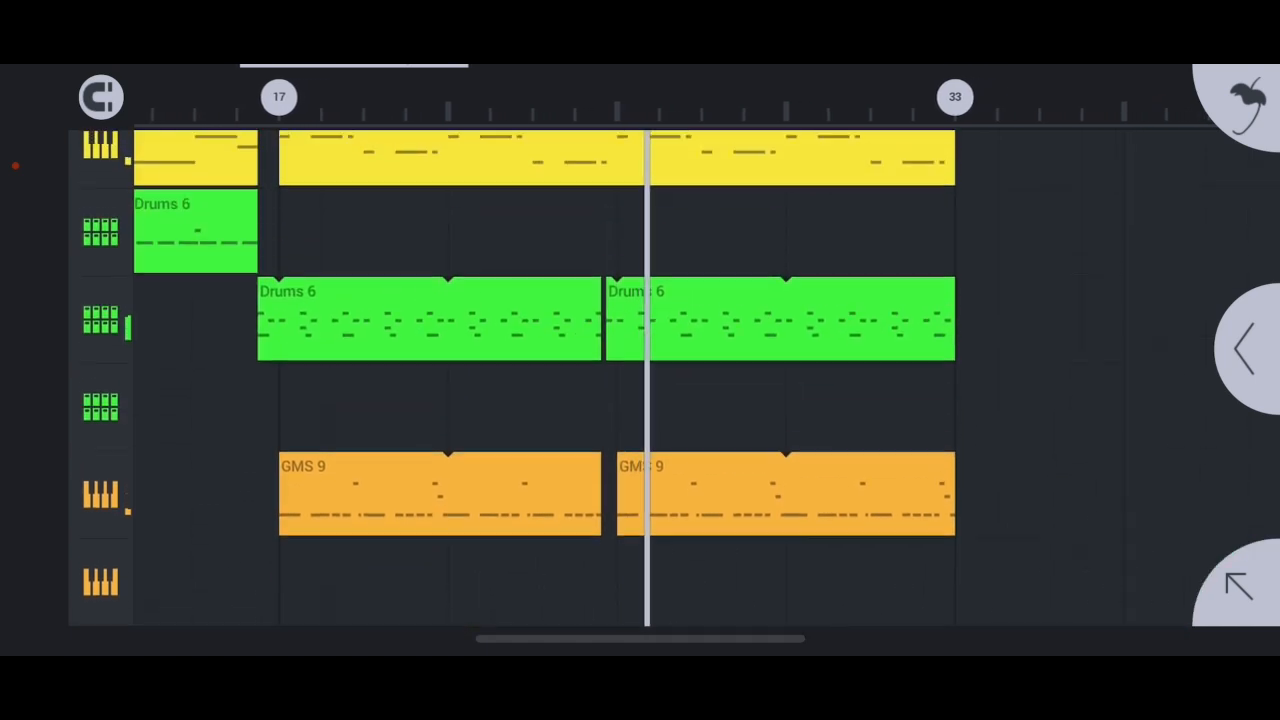
scroll(up, 3)
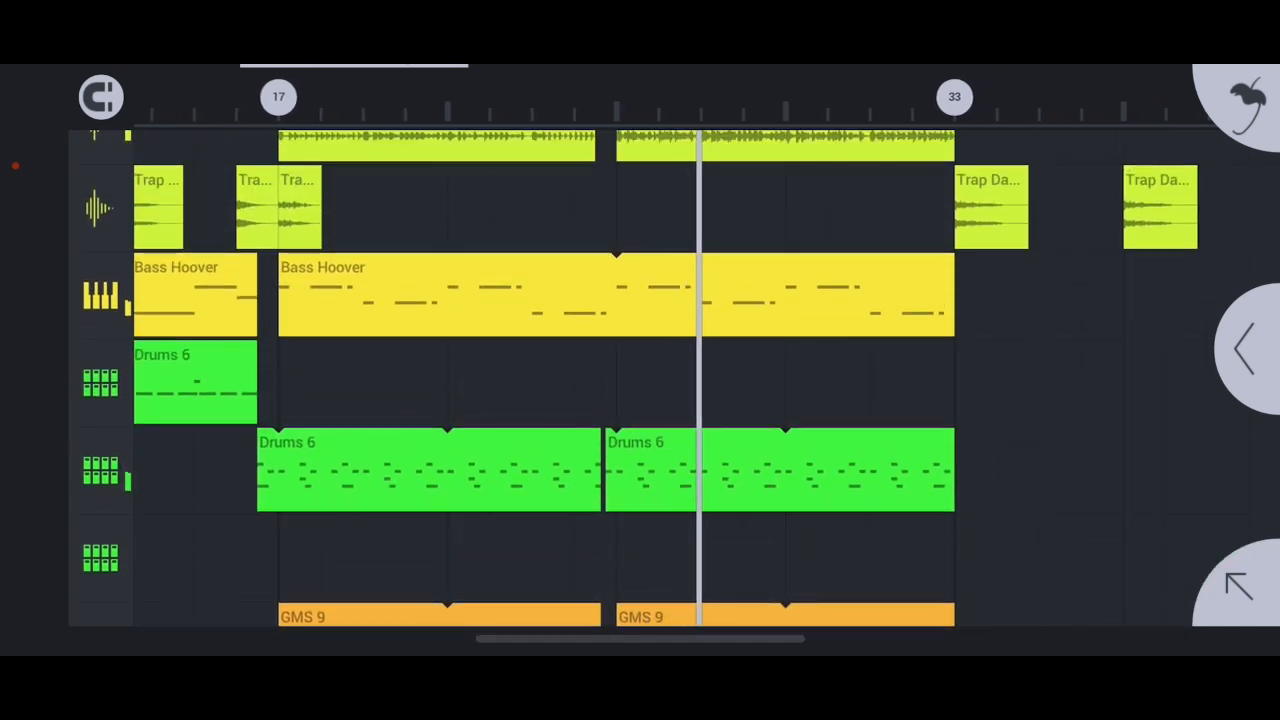
scroll(down, 3)
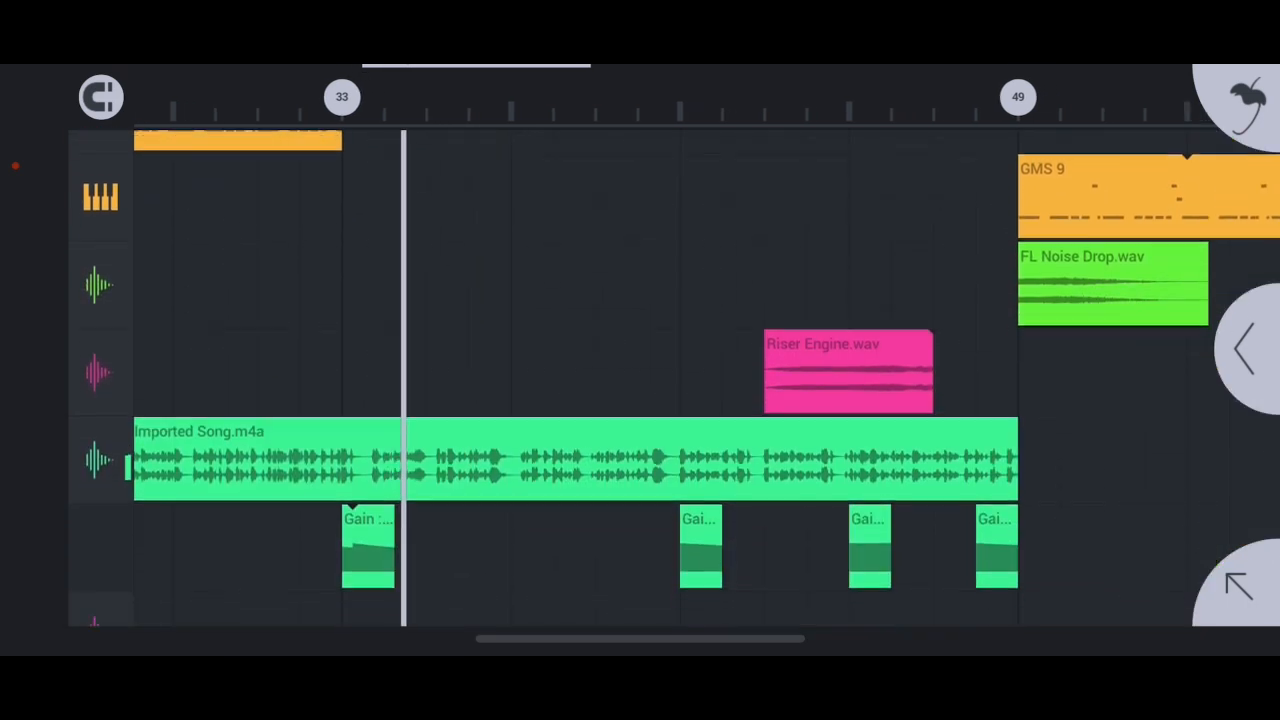
scroll(down, 3)
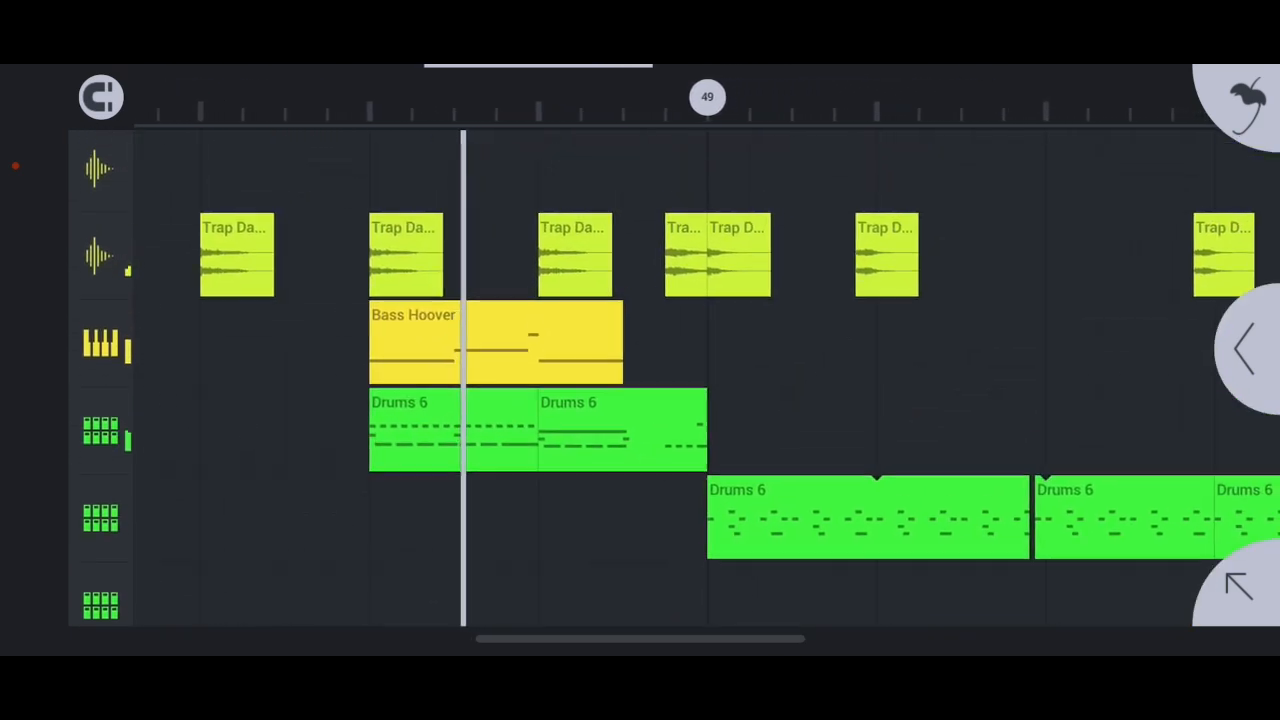
scroll(down, 3)
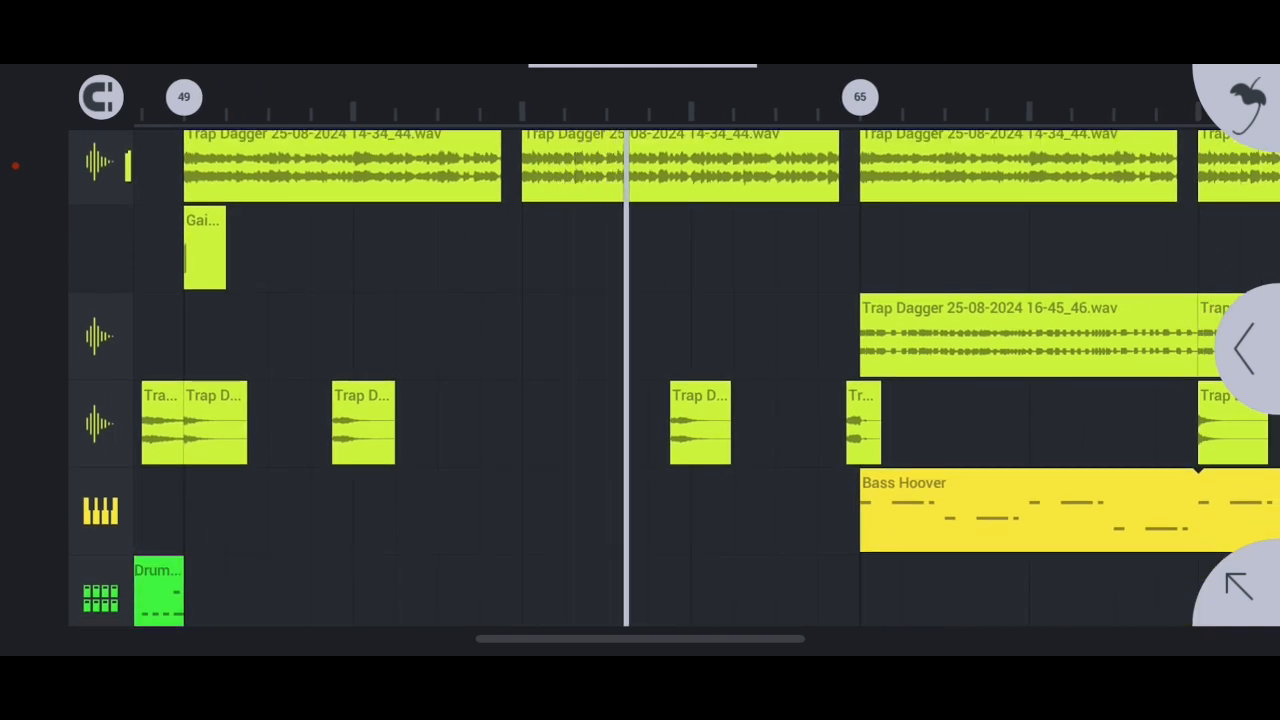
scroll(down, 3)
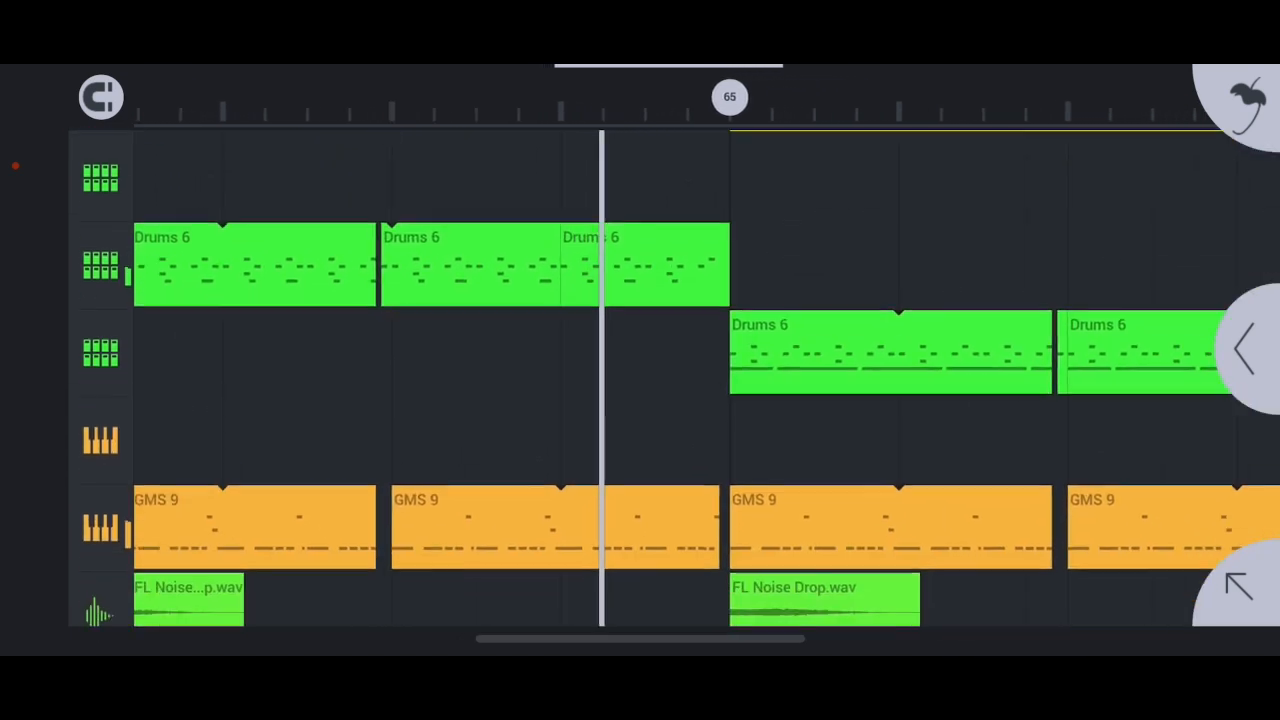
scroll(down, 3)
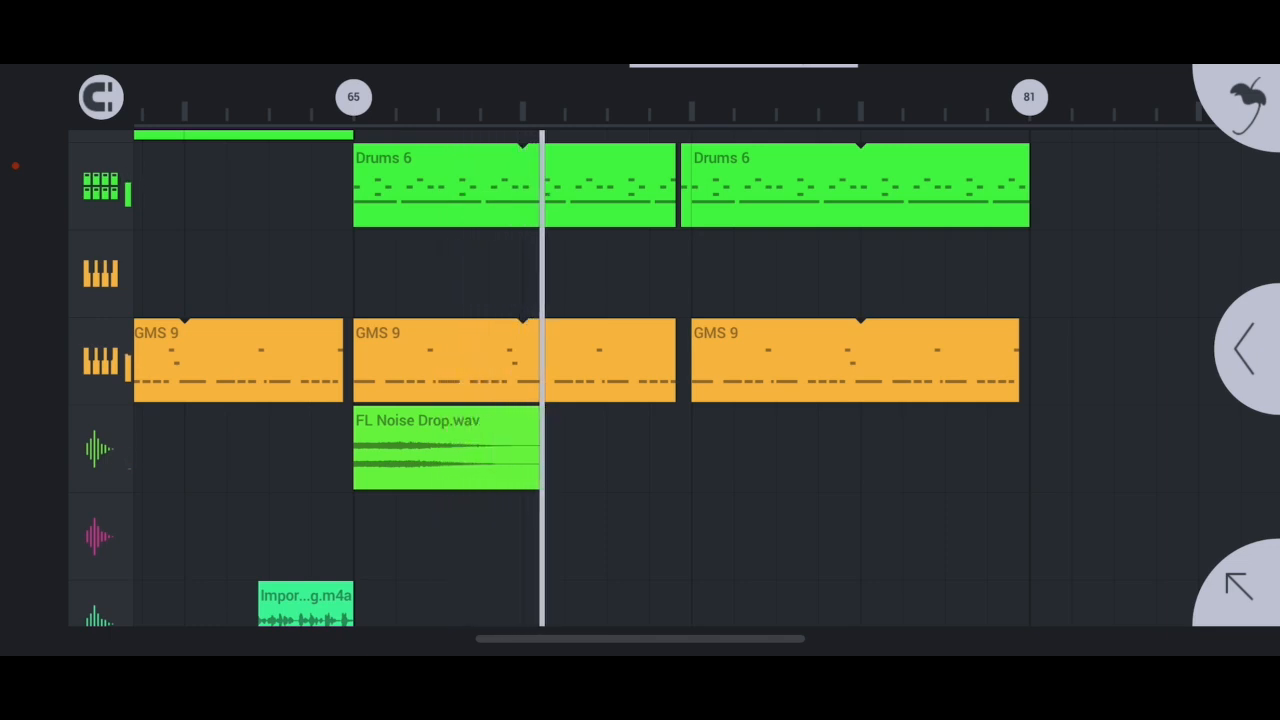
scroll(down, 3)
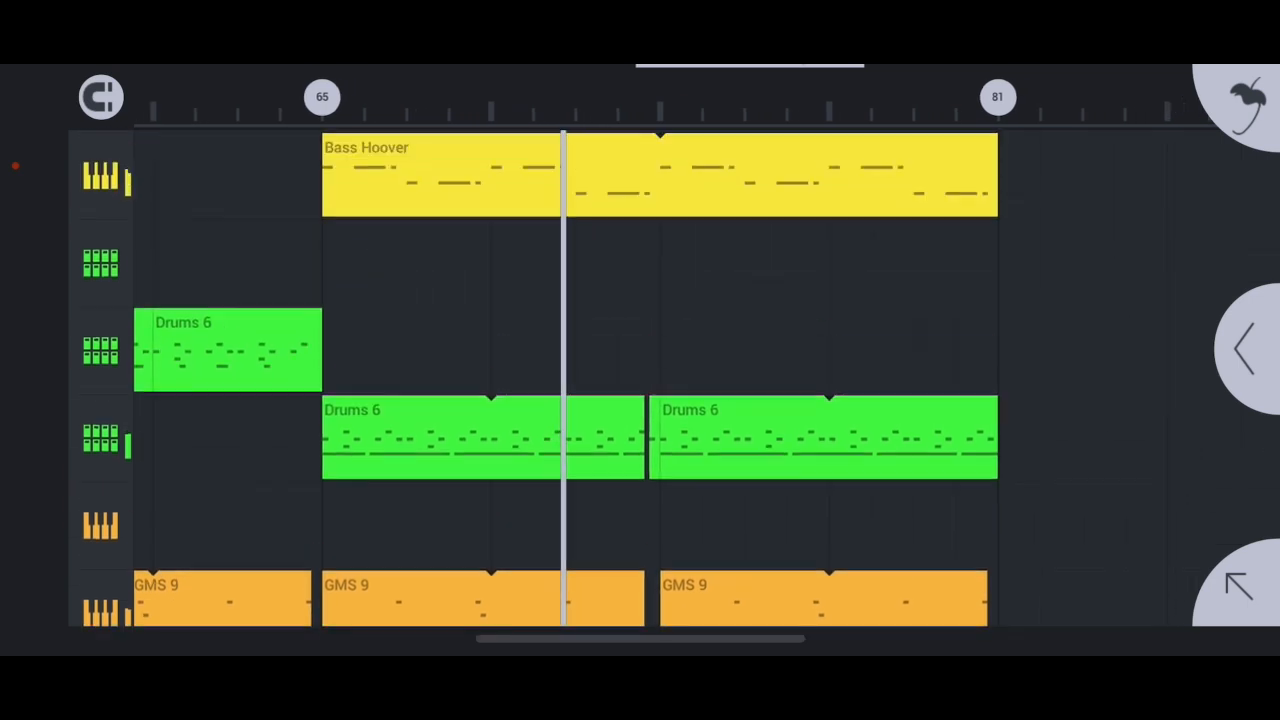
scroll(down, 3)
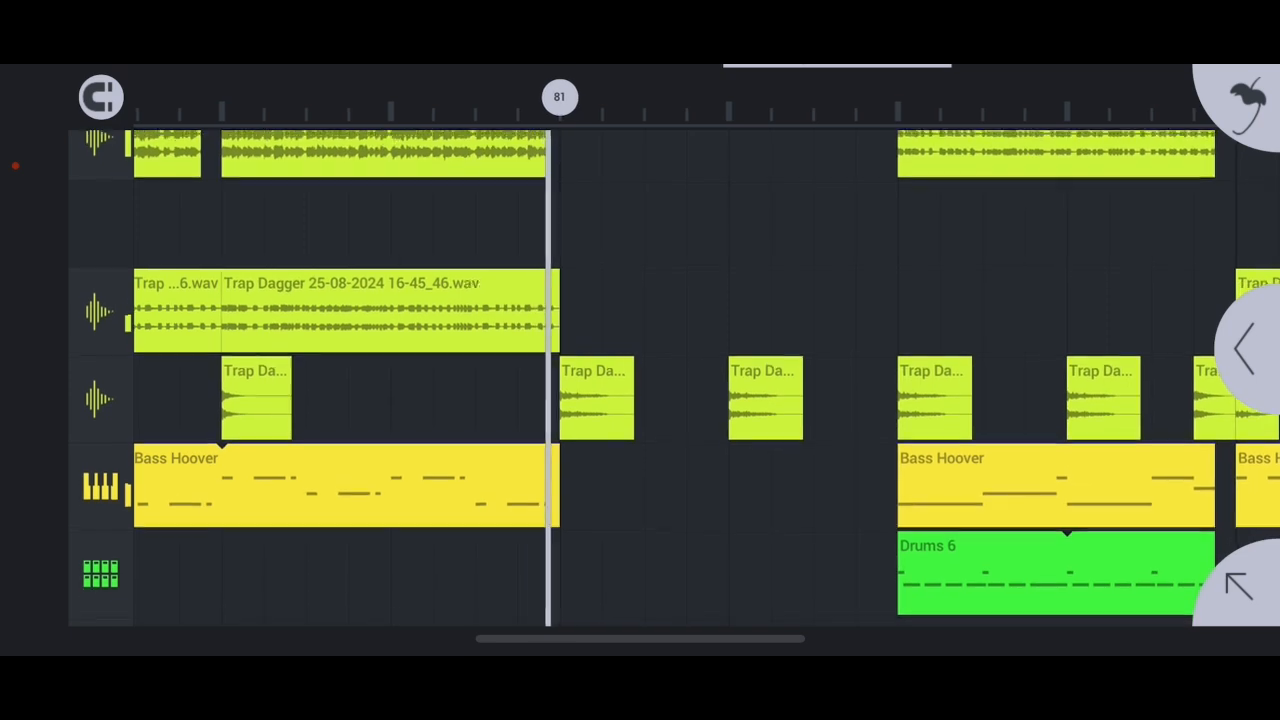
scroll(down, 3)
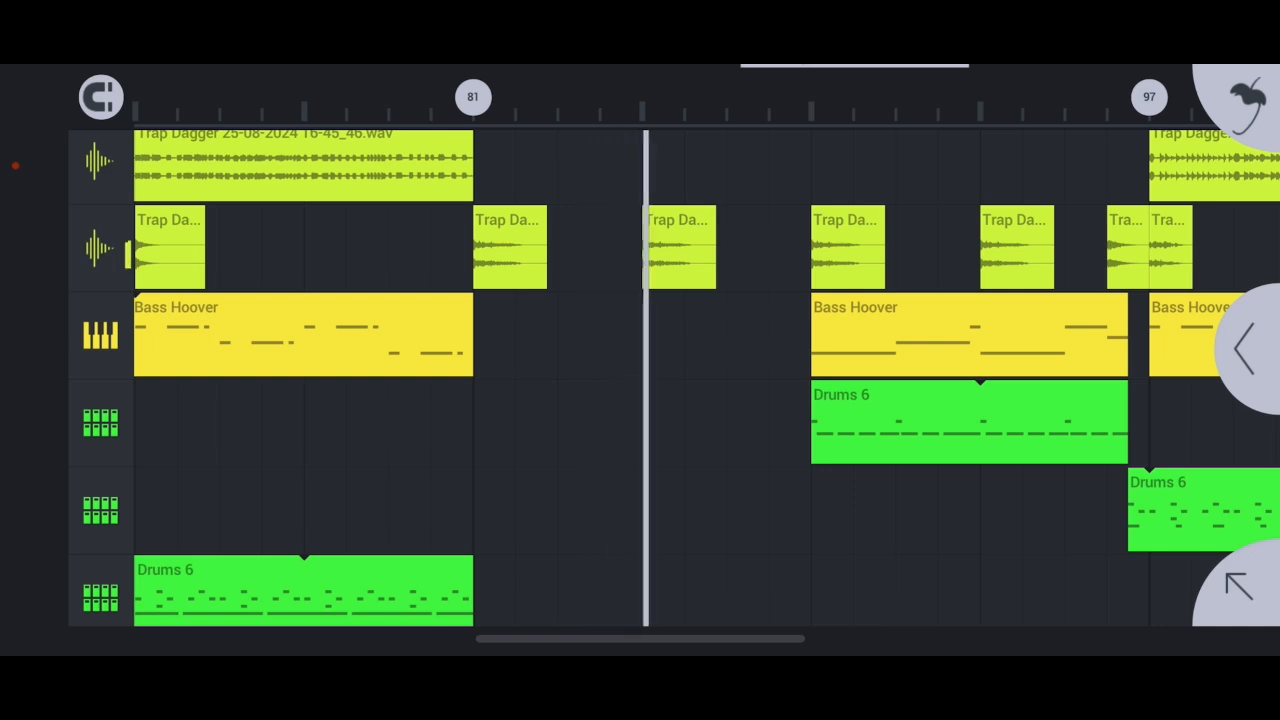
scroll(down, 3)
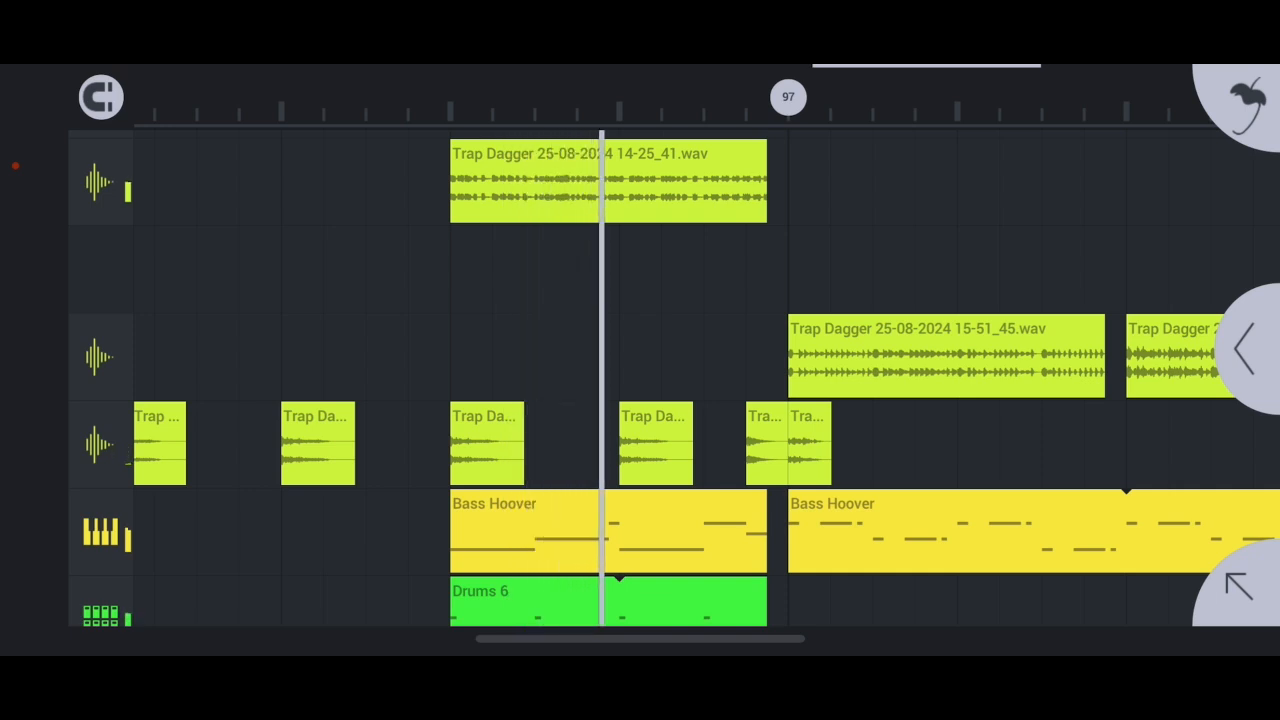
scroll(down, 3)
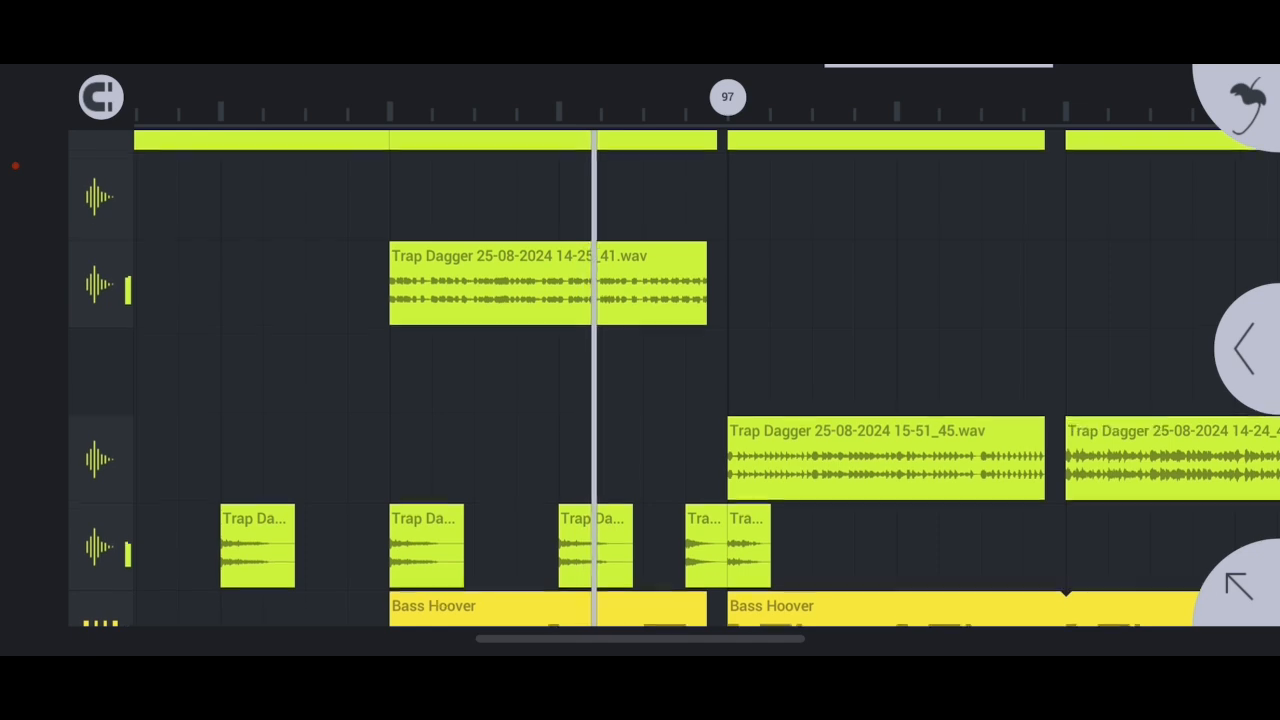
scroll(down, 3)
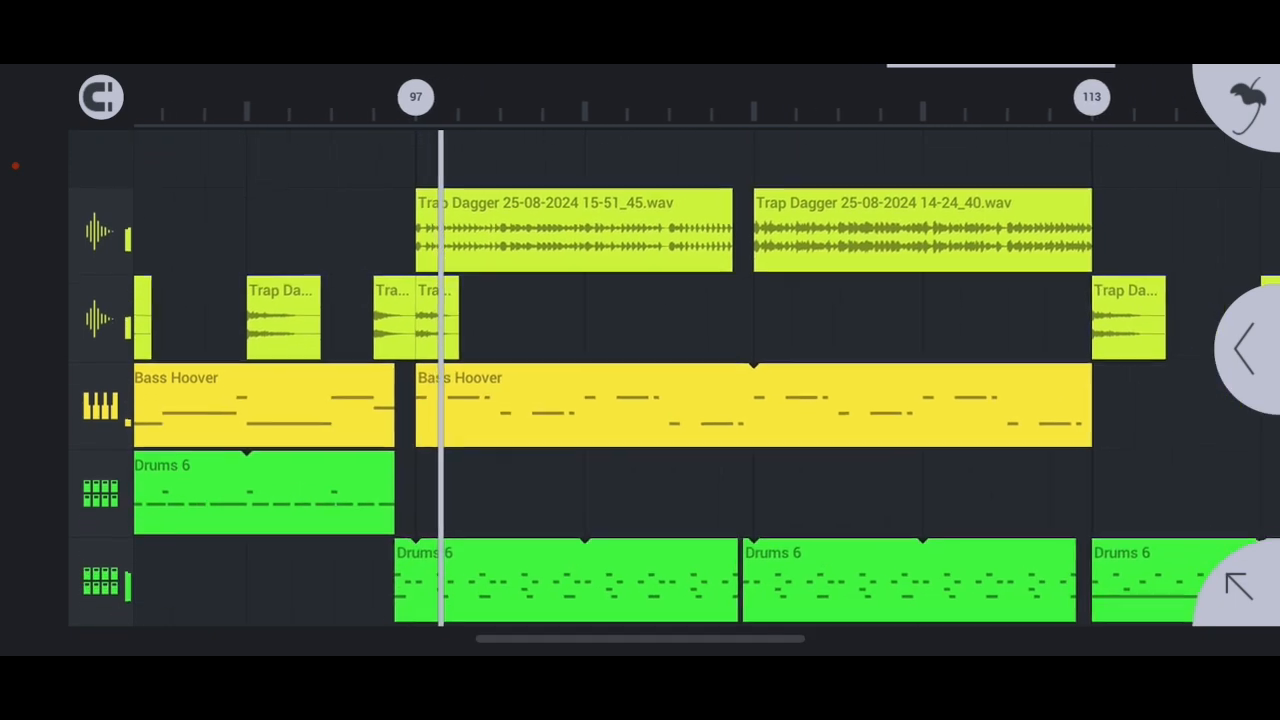
scroll(down, 3)
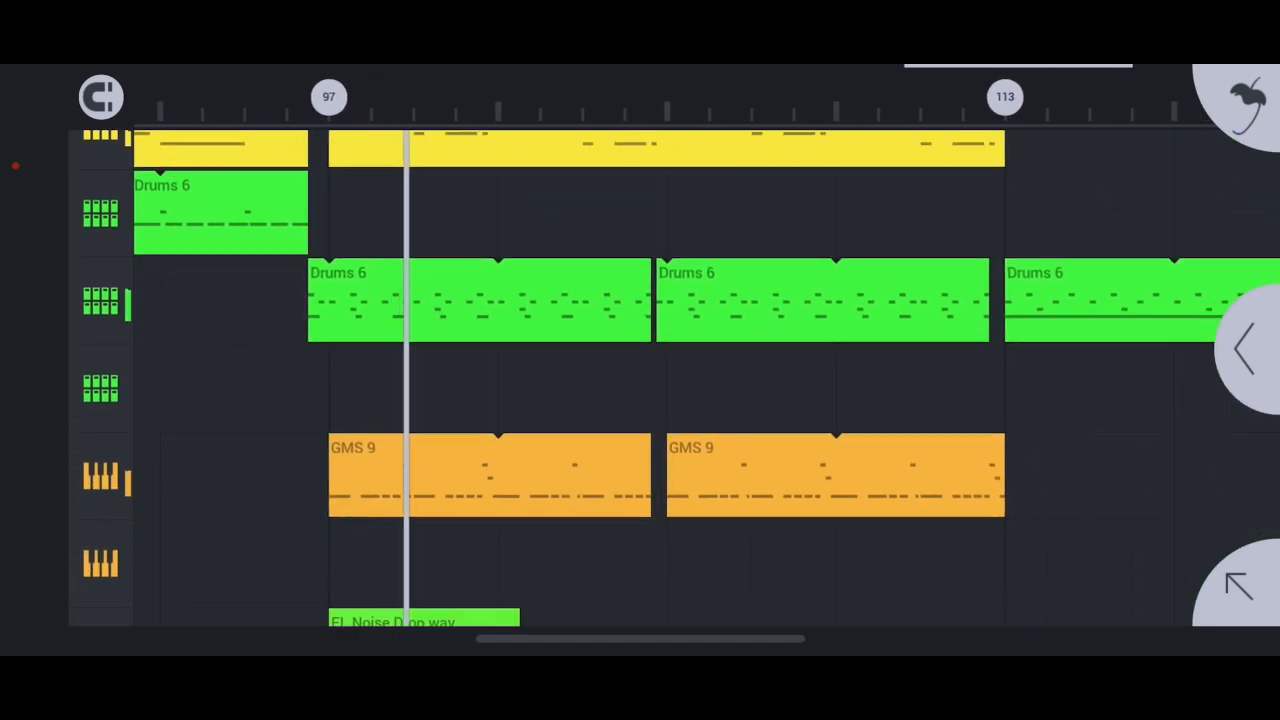
scroll(down, 3)
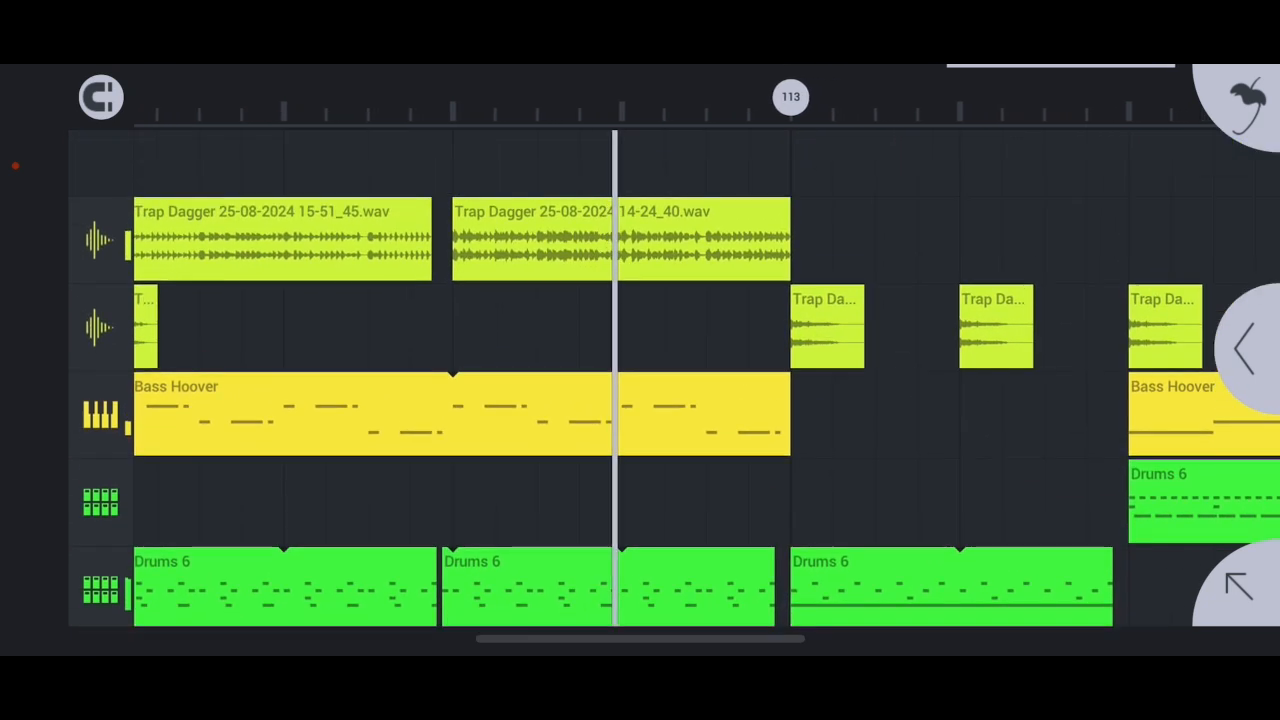
scroll(down, 3)
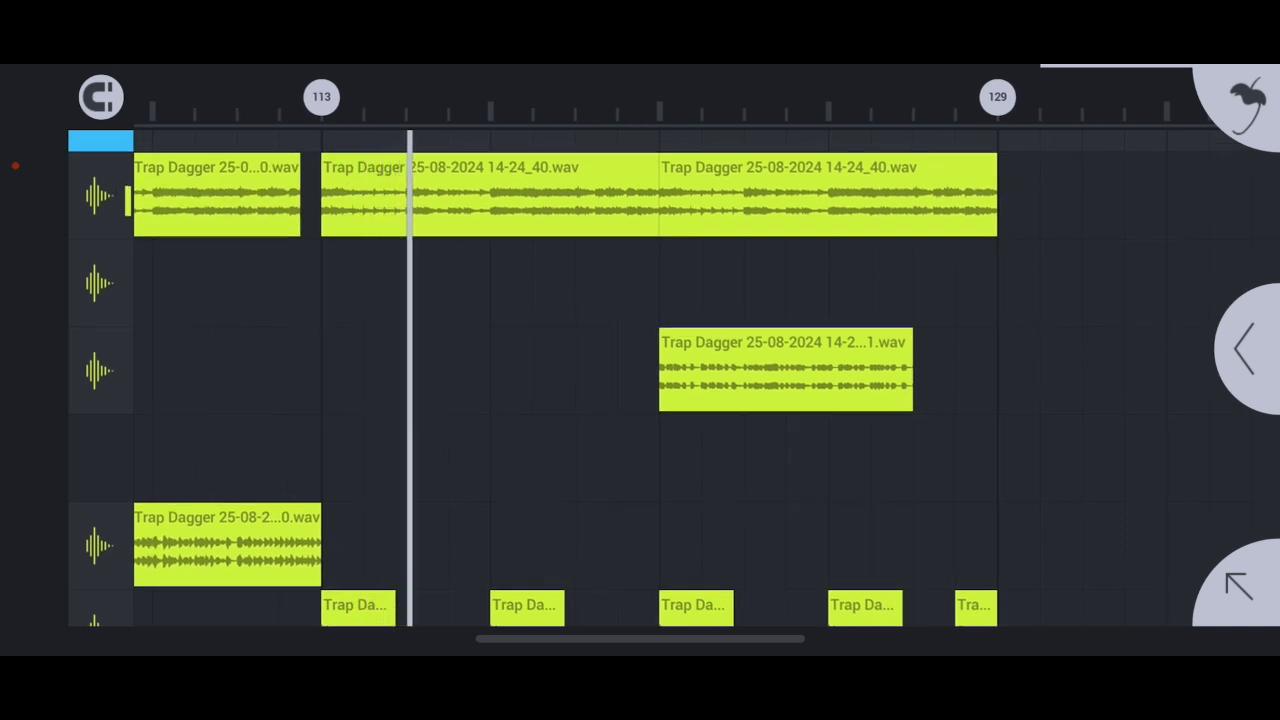
scroll(down, 3)
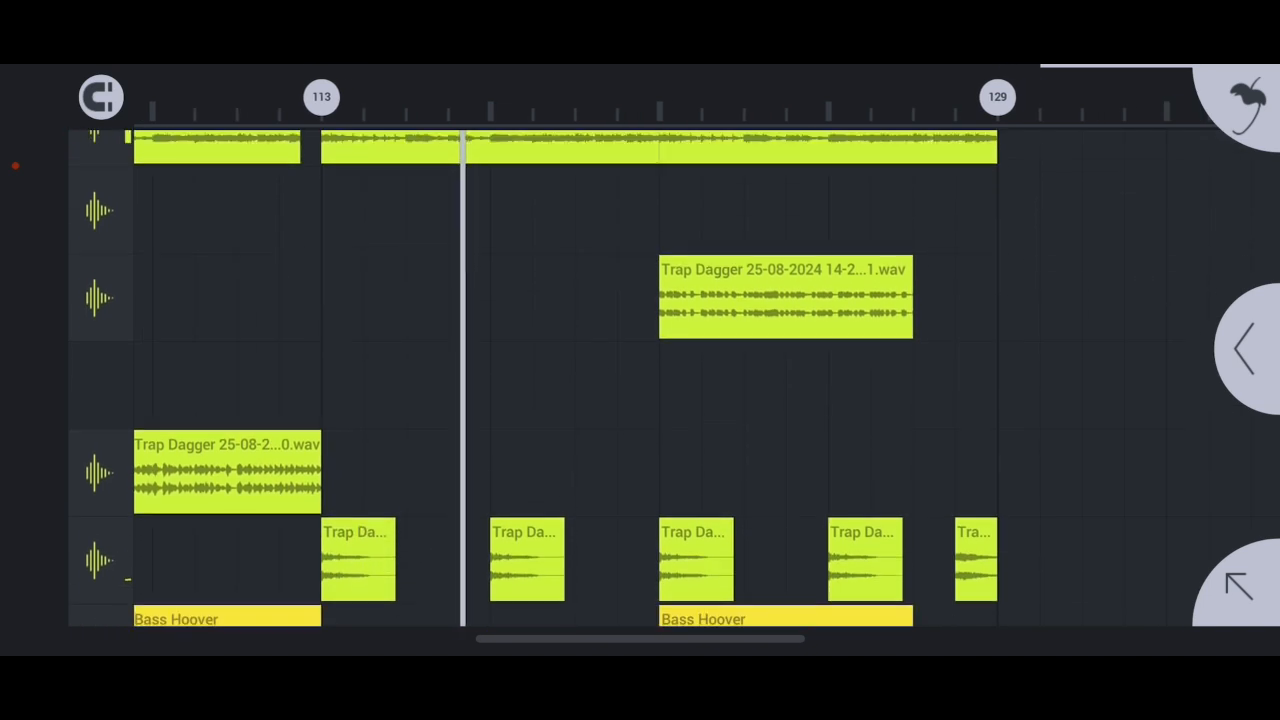
scroll(down, 3)
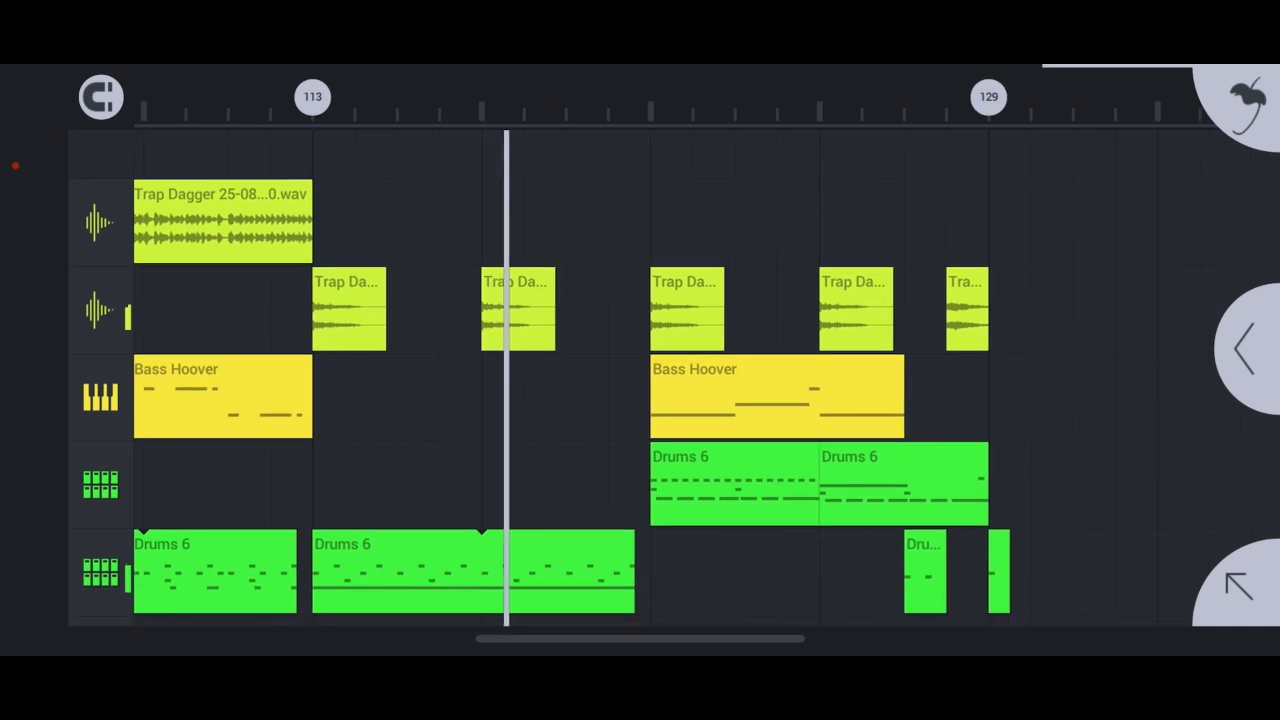
scroll(down, 3)
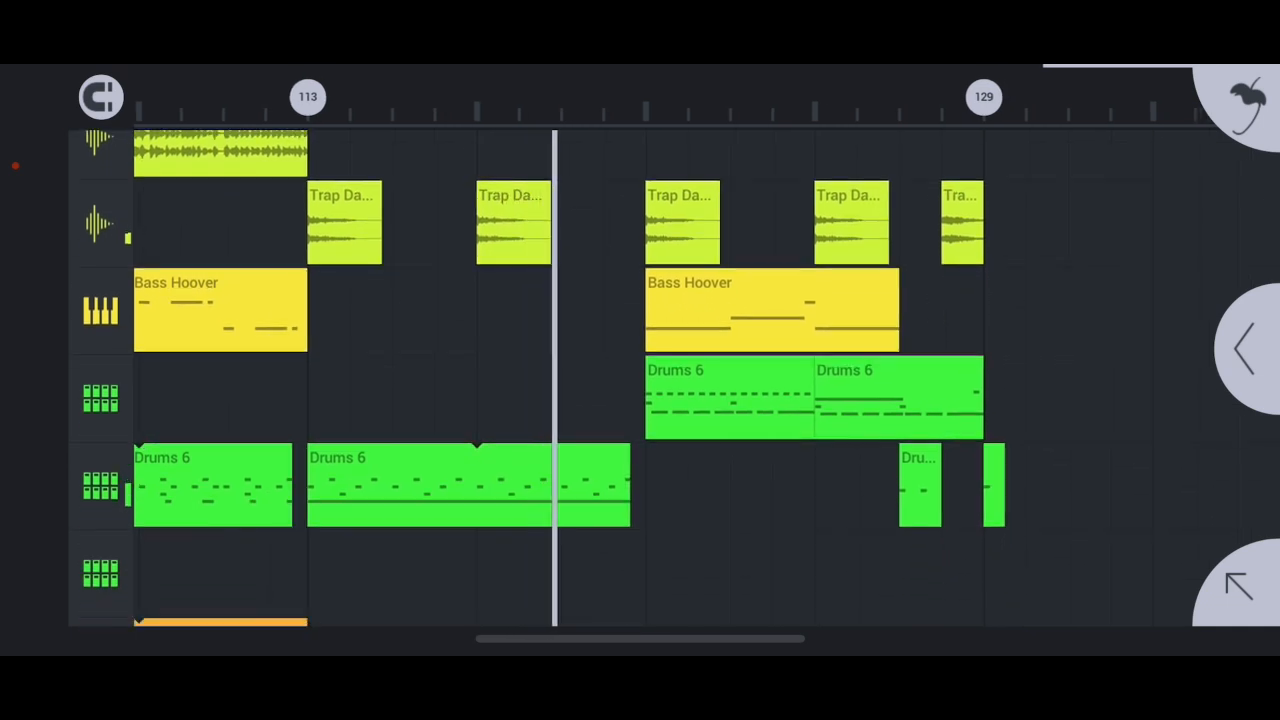
scroll(down, 3)
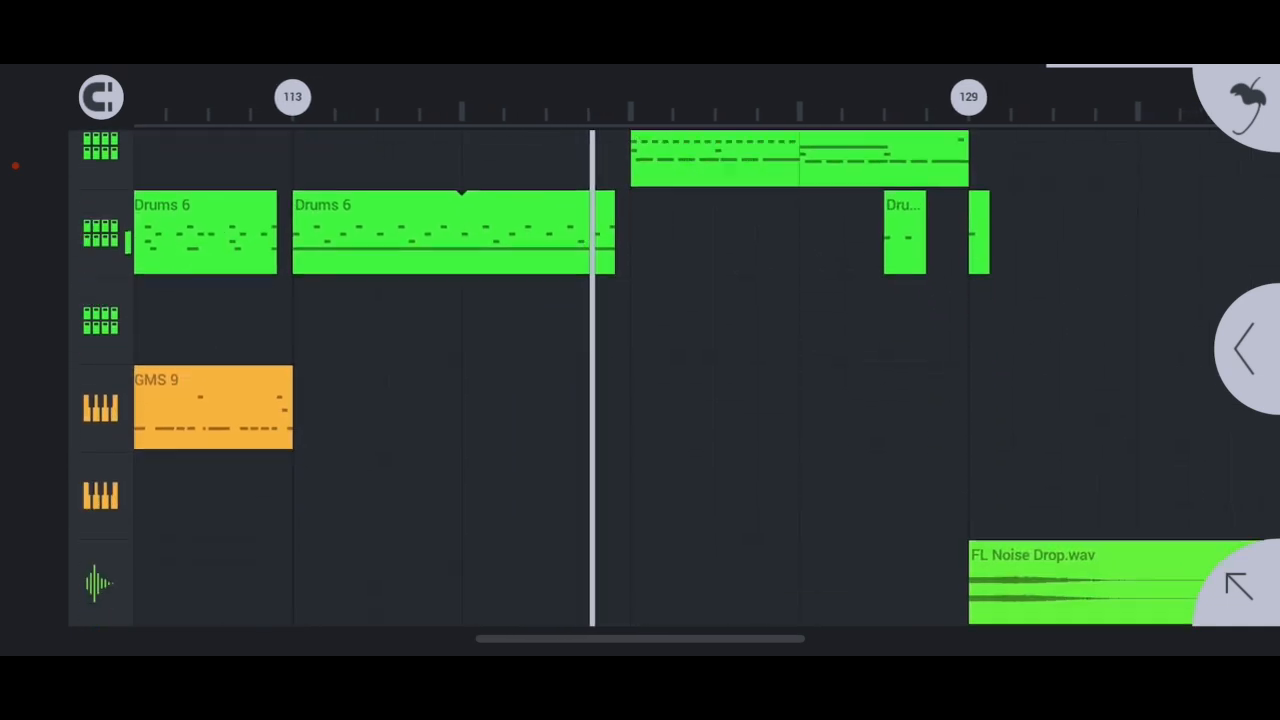
scroll(down, 3)
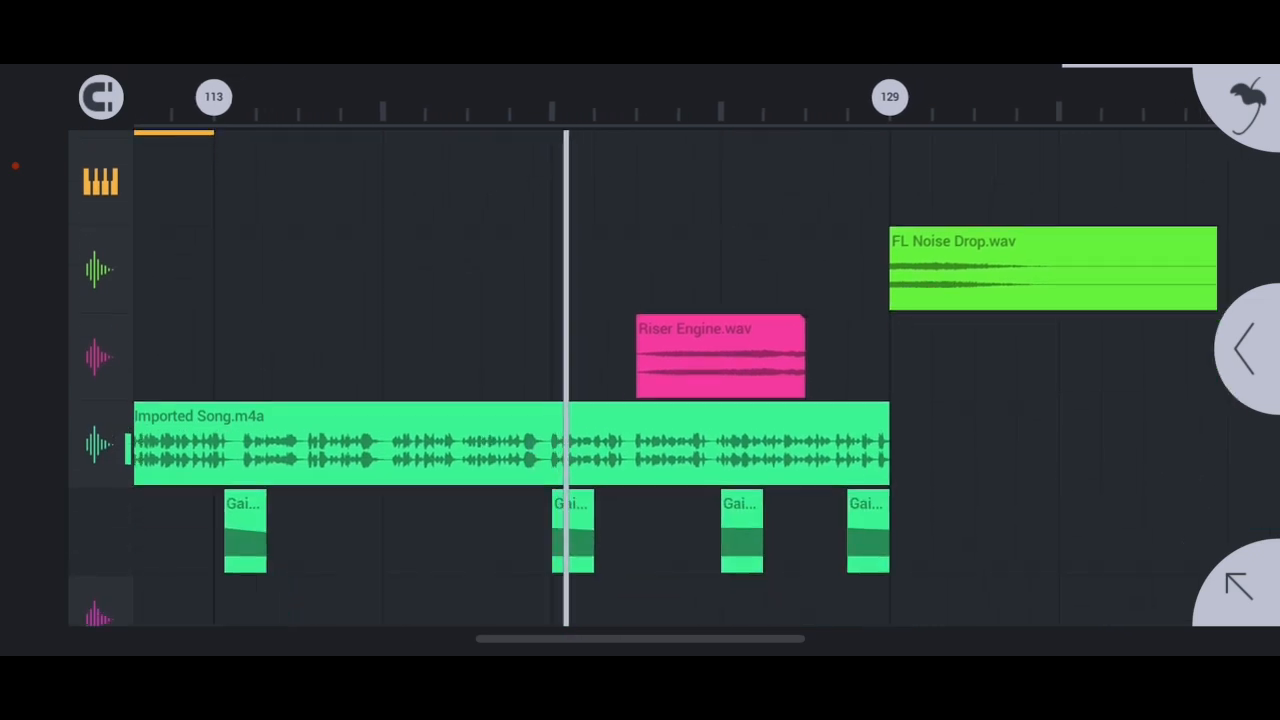